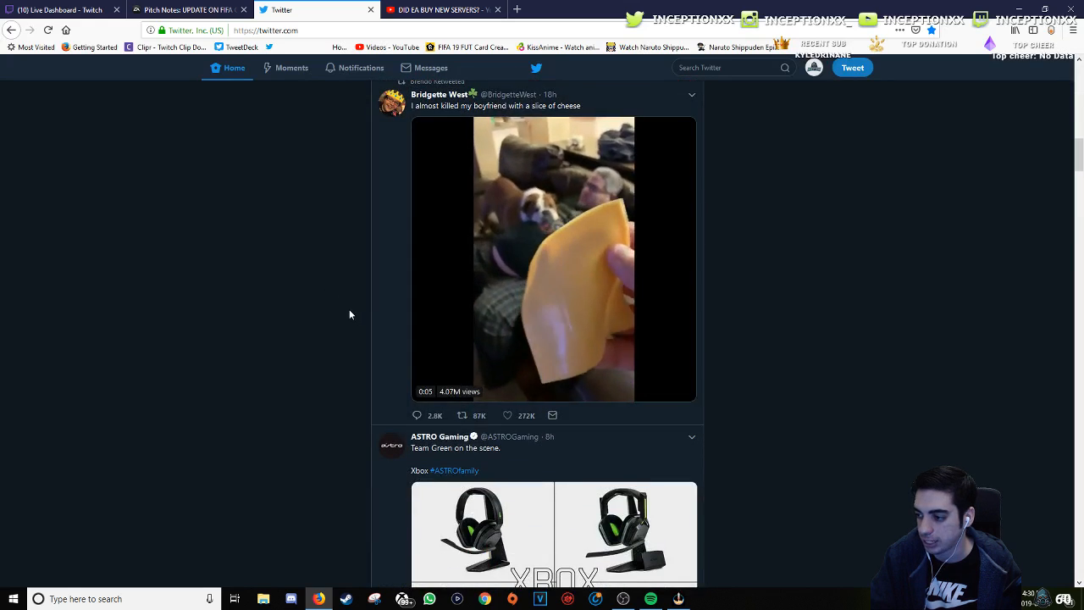
Step: Go to your own Twitter profile page via the account menu
scroll(down, 3)
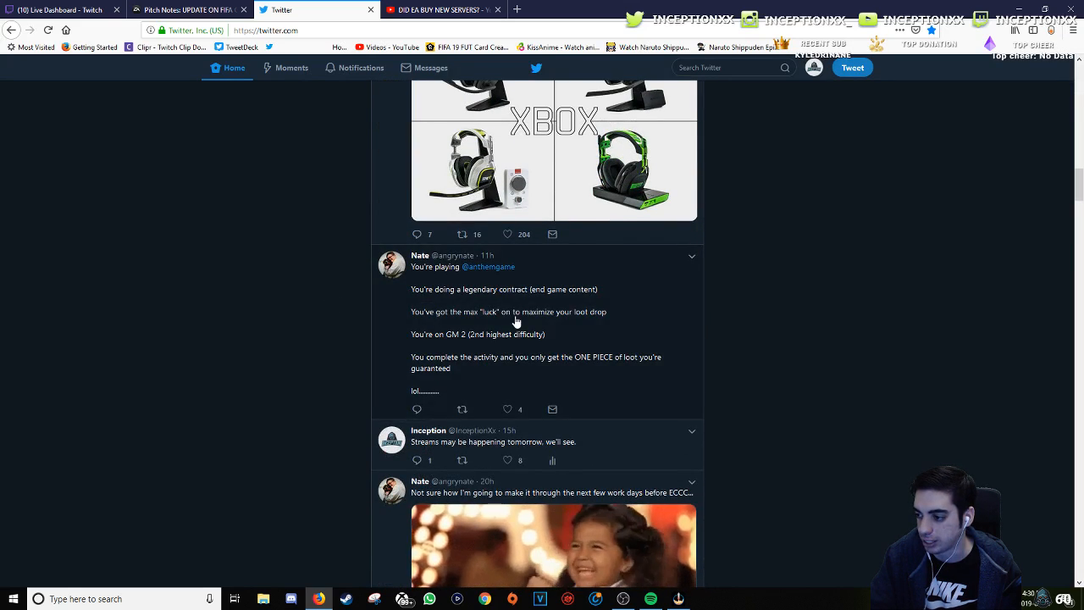
scroll(down, 3)
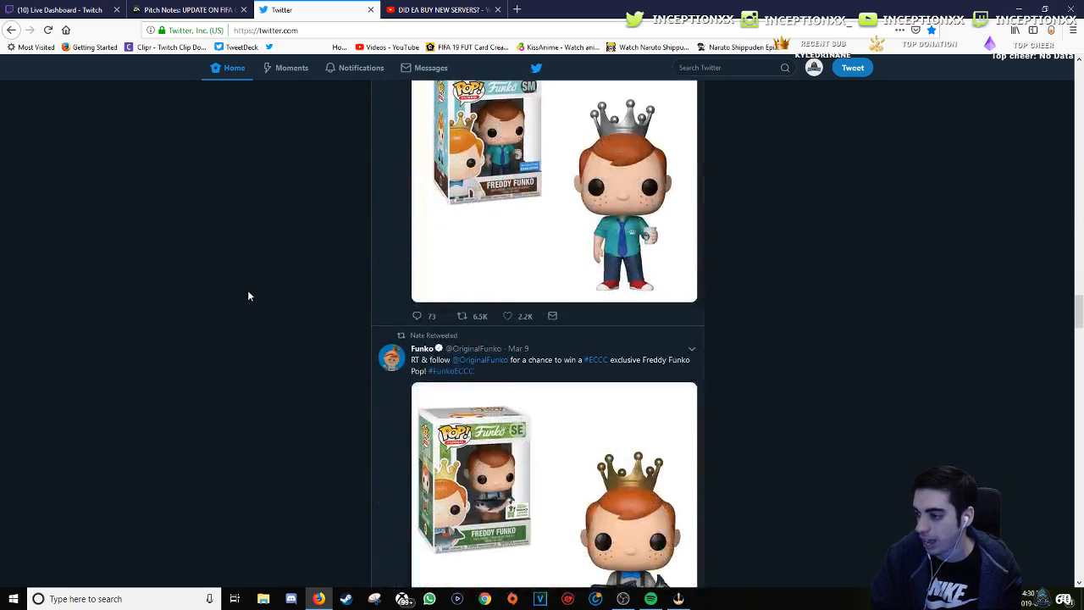
scroll(down, 3)
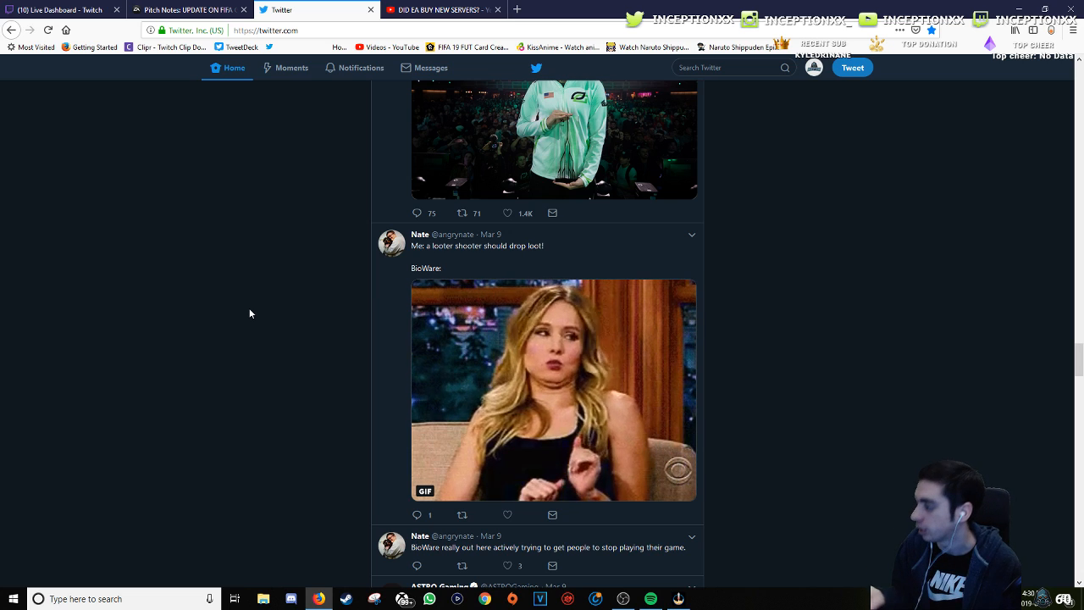
scroll(down, 3)
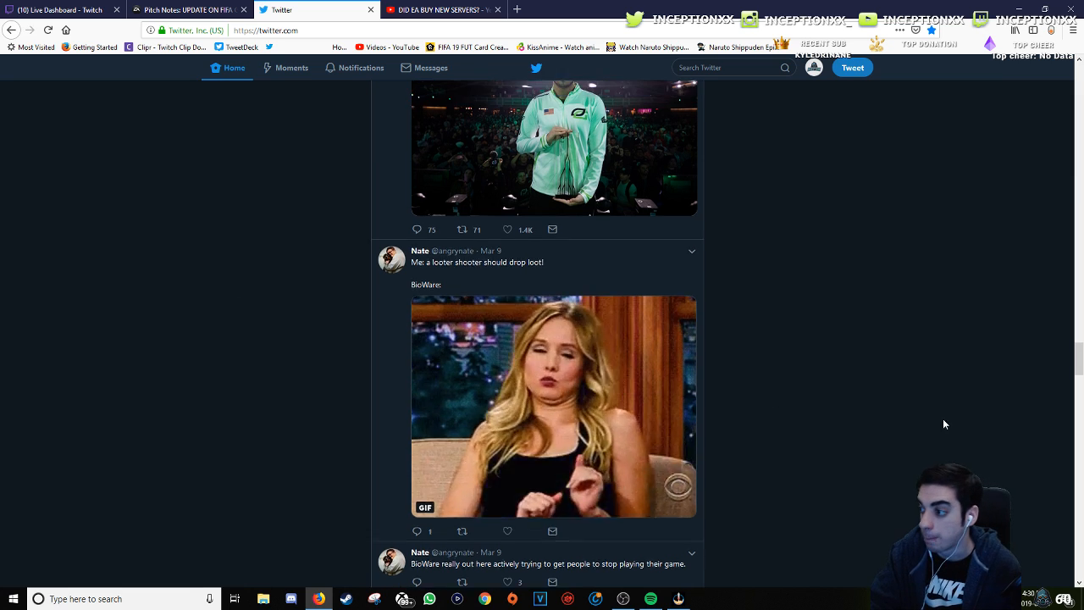
click(813, 67)
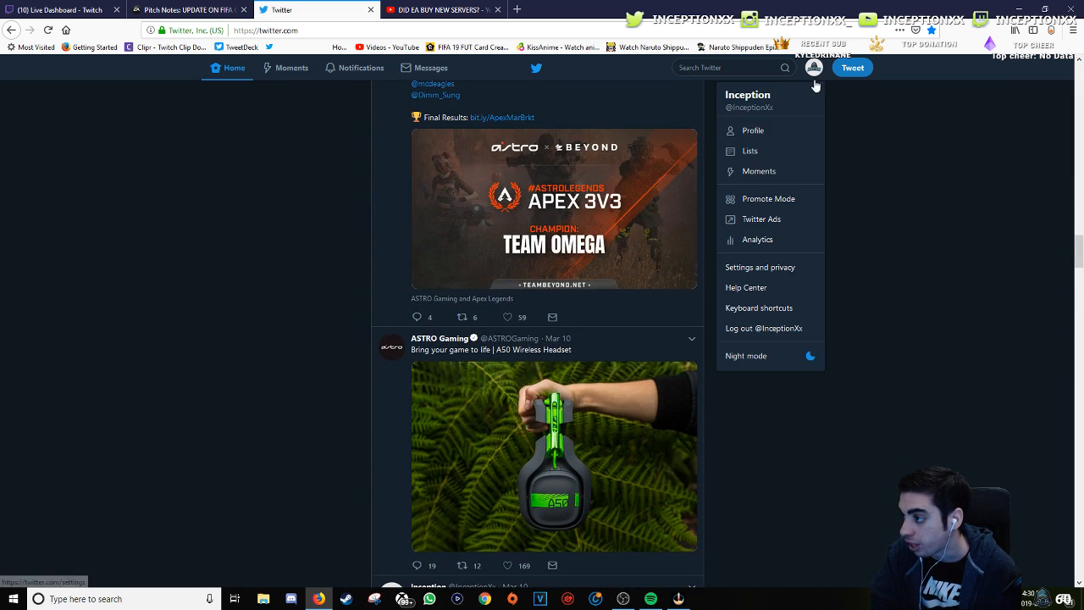
click(753, 131)
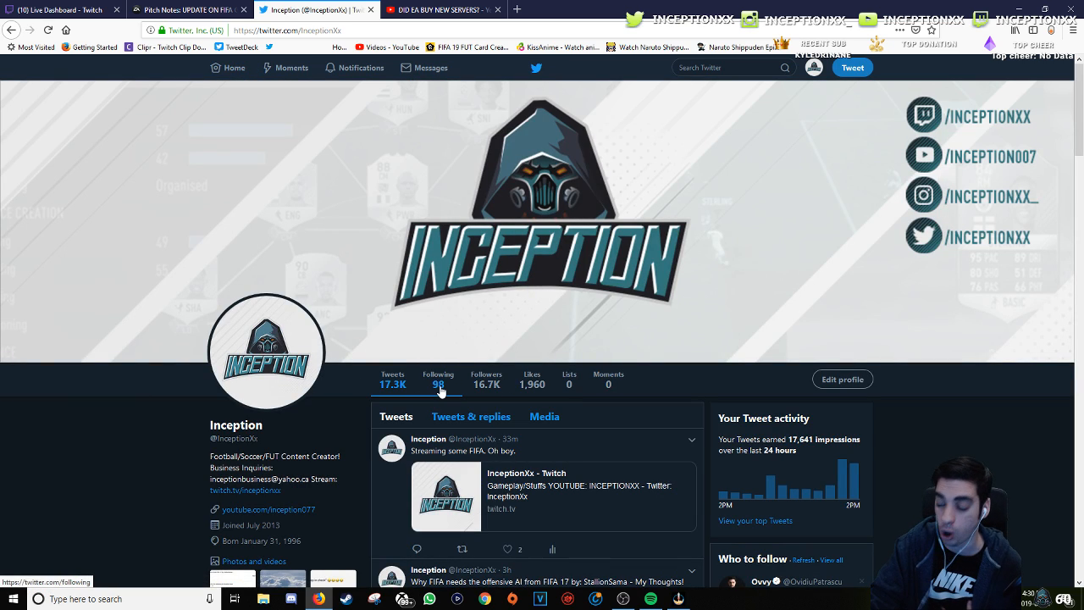
mouse_move(437, 383)
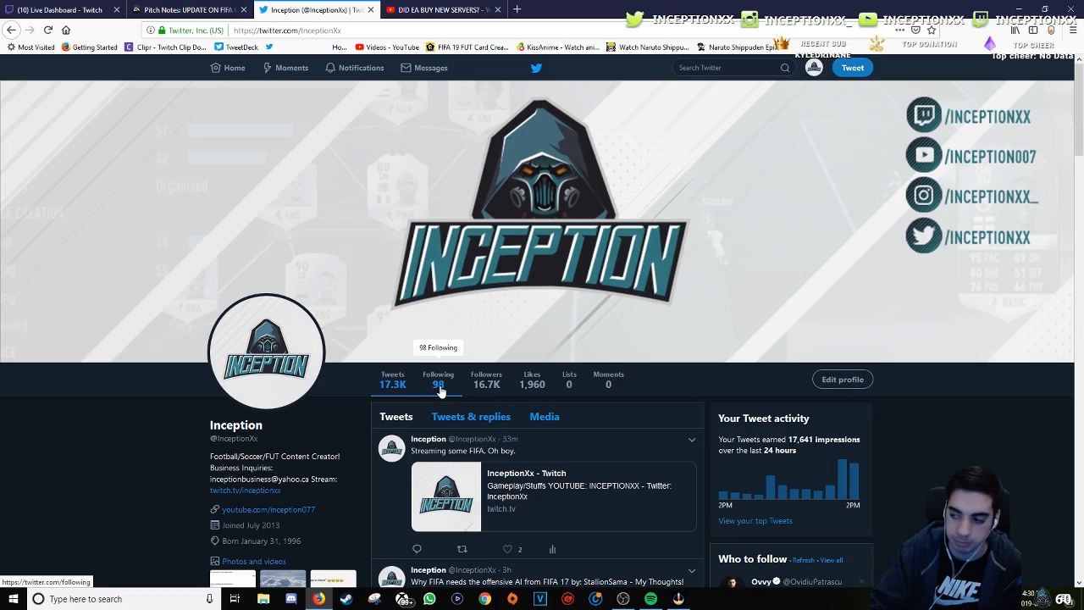
Step: Show the 98 accounts your profile follows and browse down the list
click(437, 380)
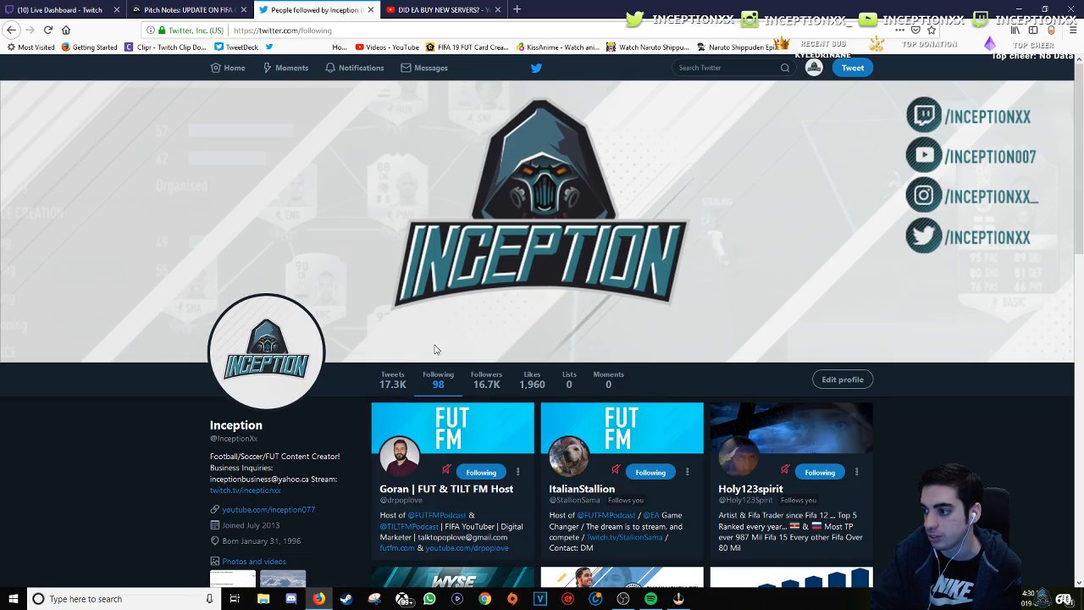
scroll(down, 3)
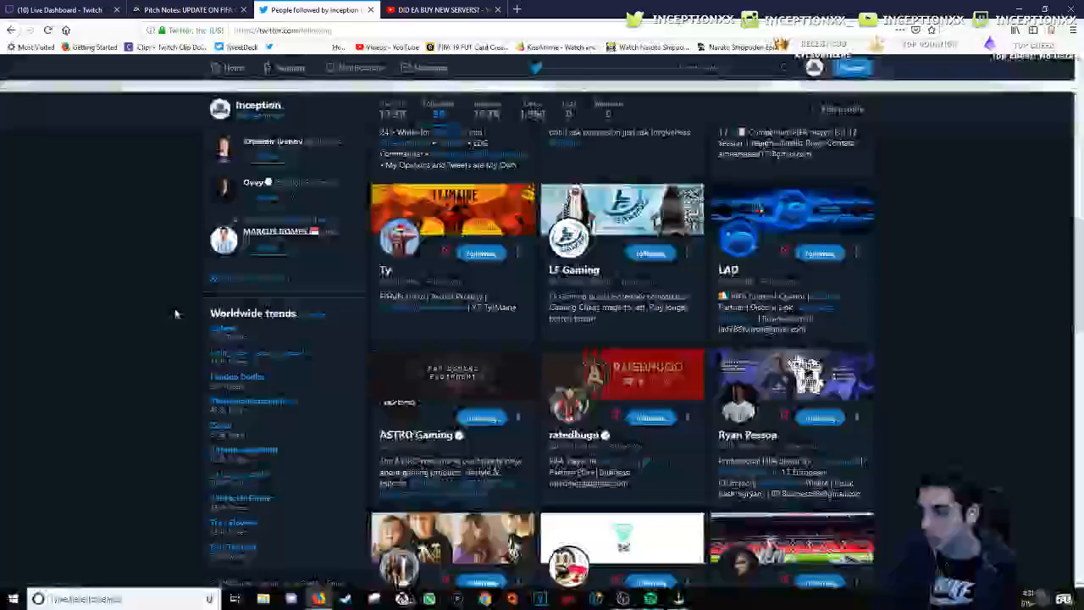
scroll(down, 3)
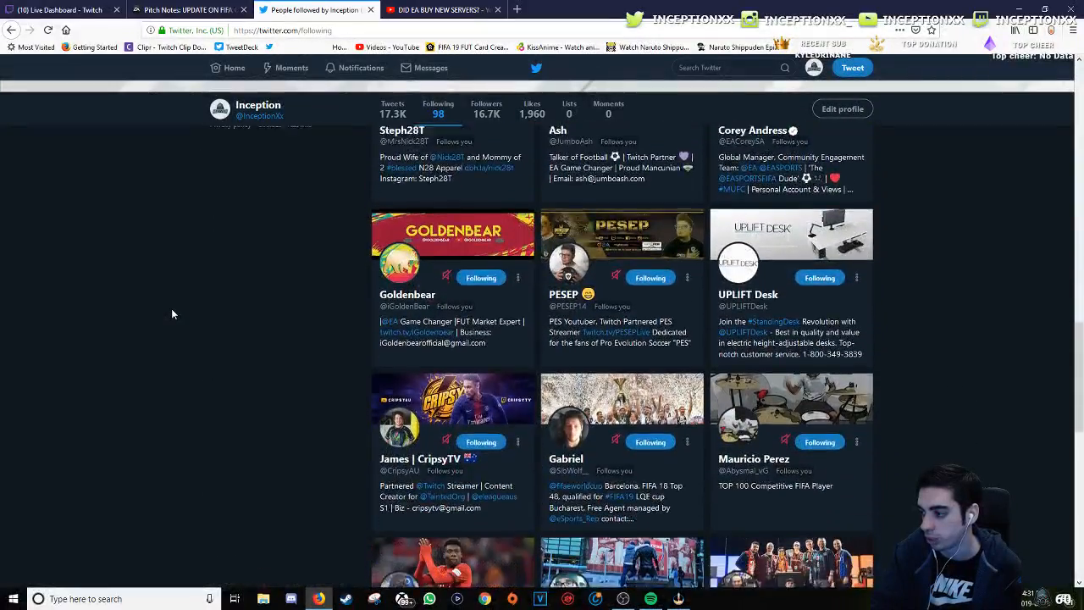
scroll(down, 3)
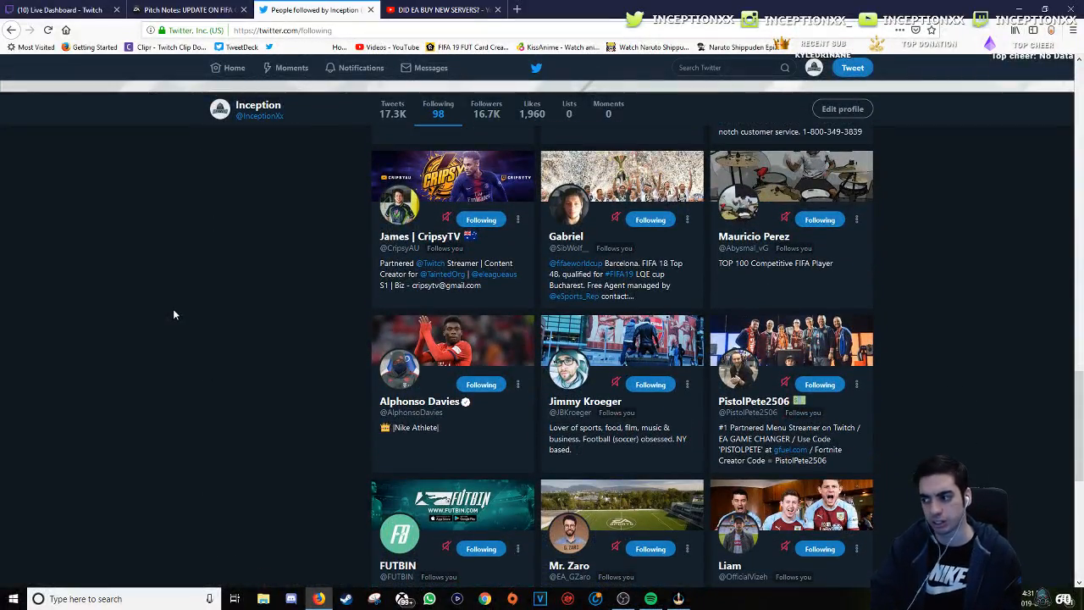
scroll(down, 3)
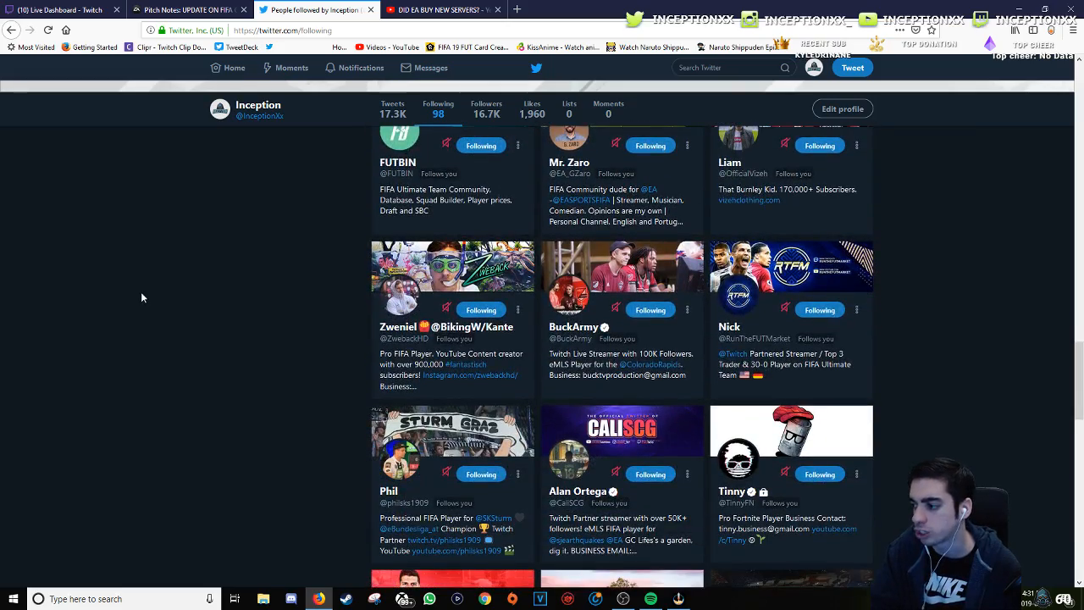
scroll(down, 3)
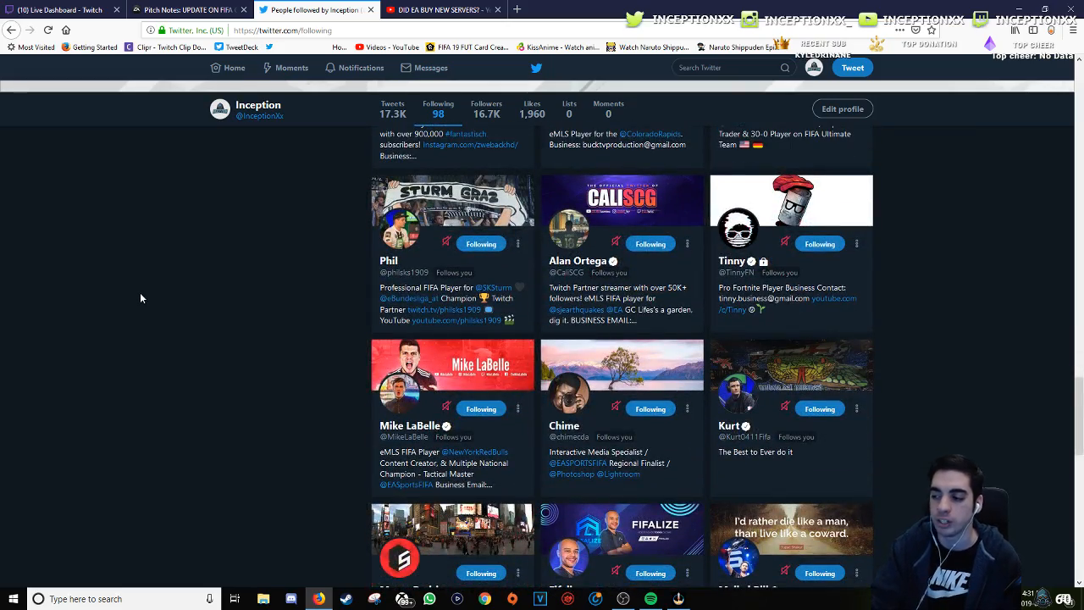
scroll(down, 3)
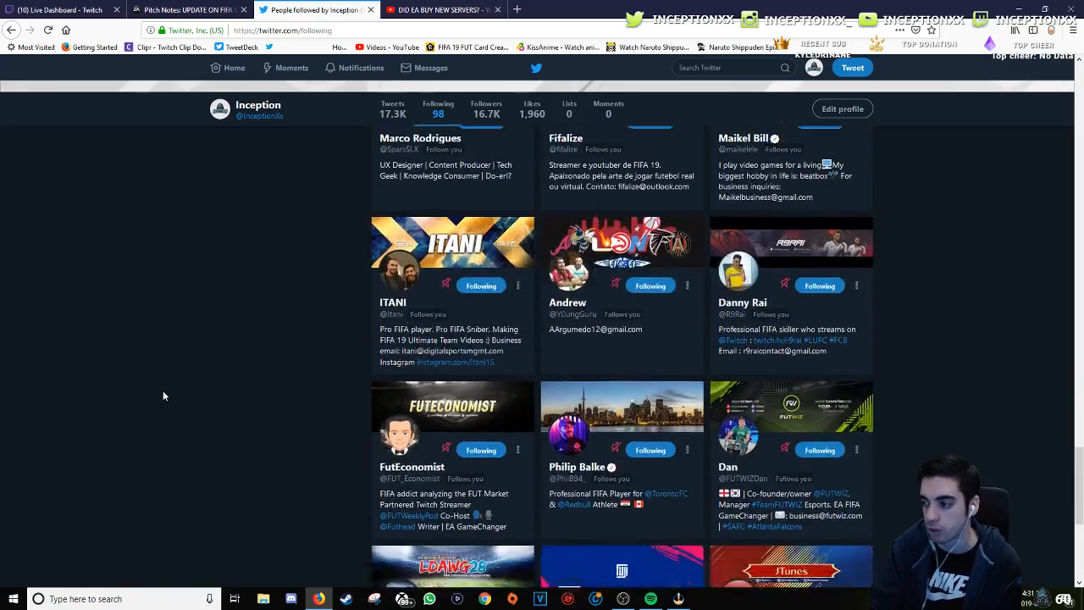
scroll(down, 3)
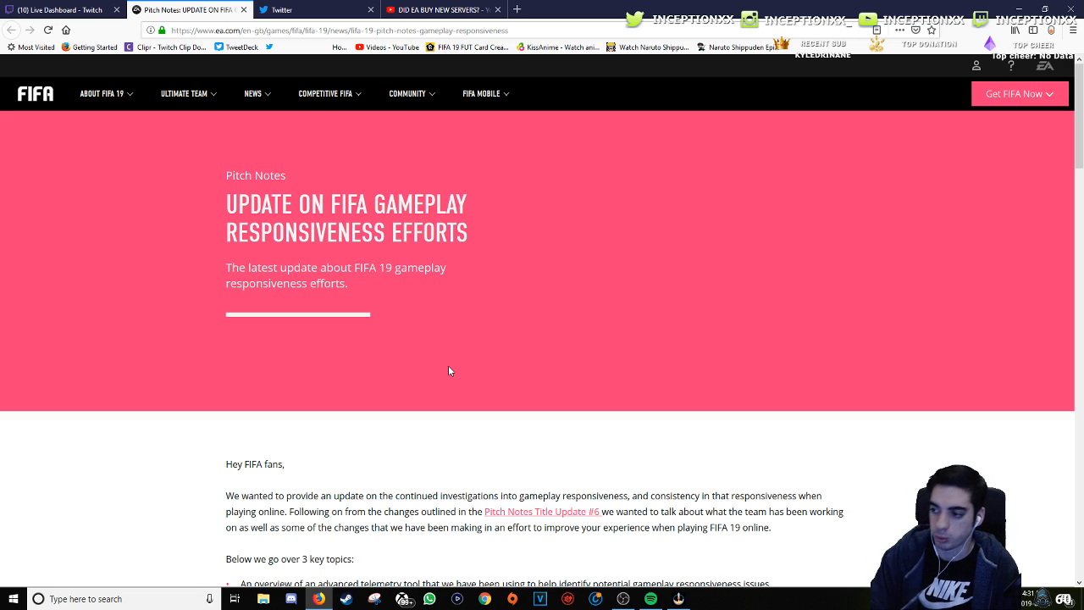
scroll(down, 3)
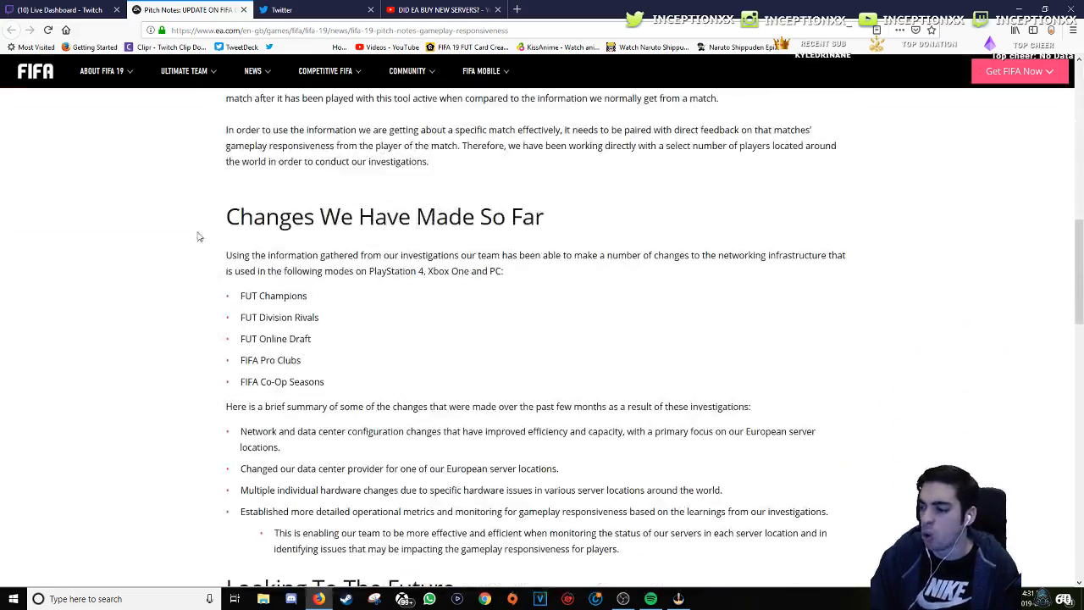
scroll(down, 3)
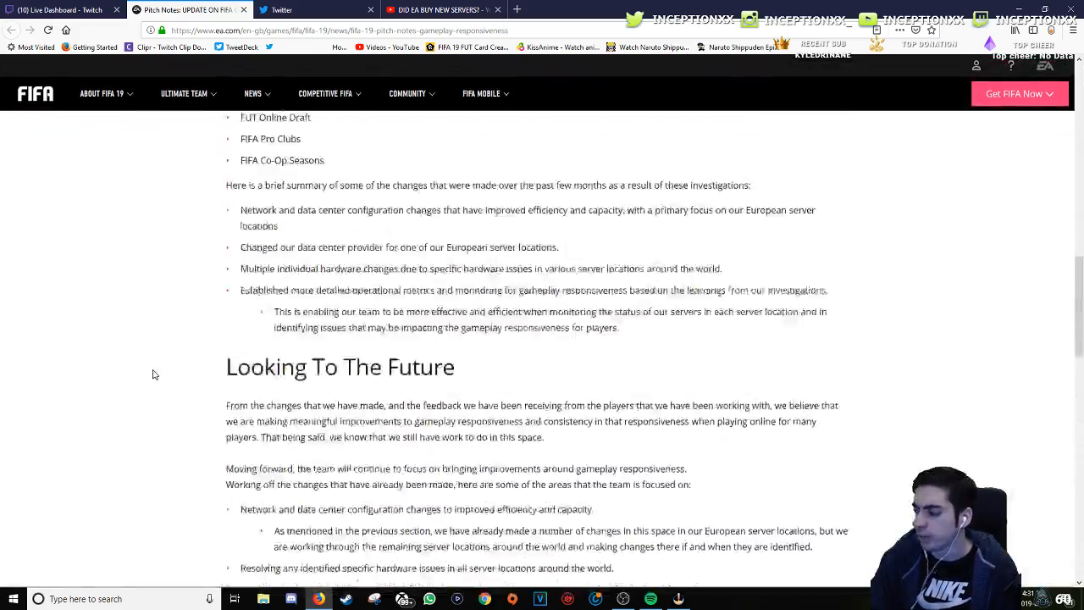
scroll(up, 3)
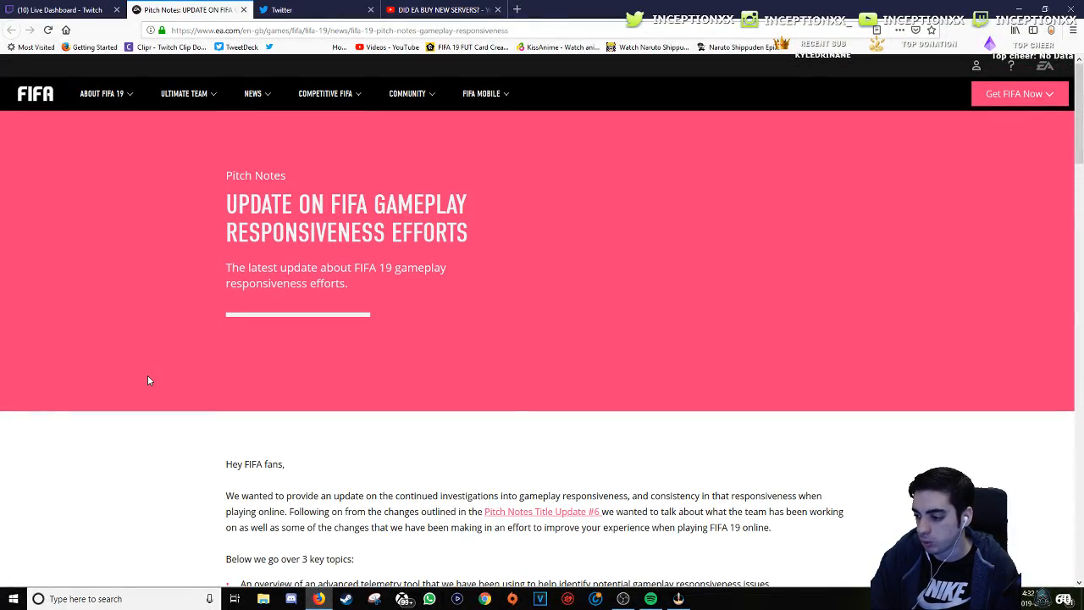
scroll(down, 3)
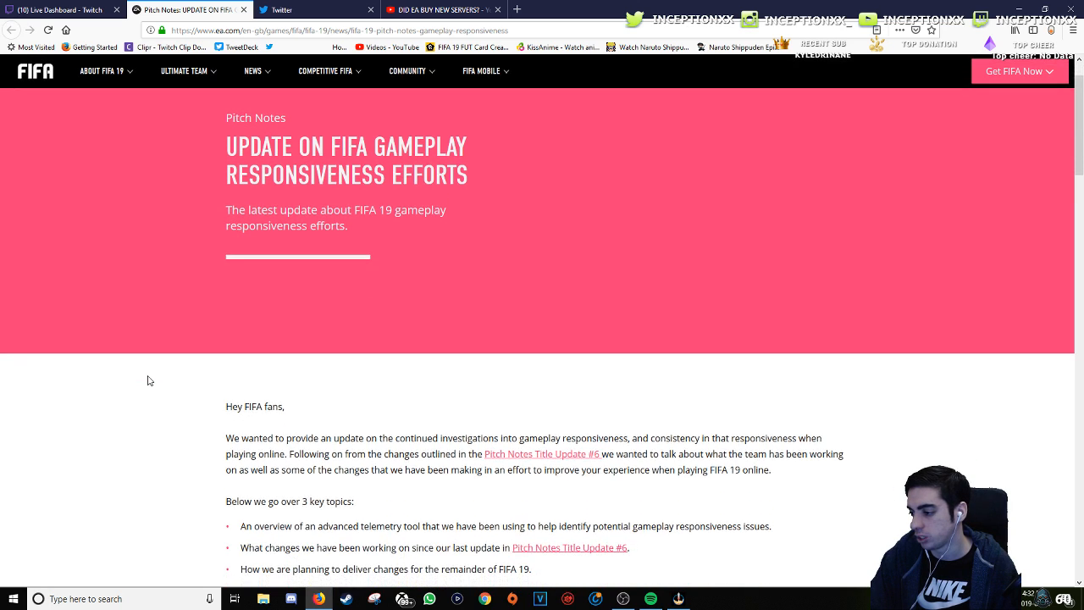
scroll(down, 3)
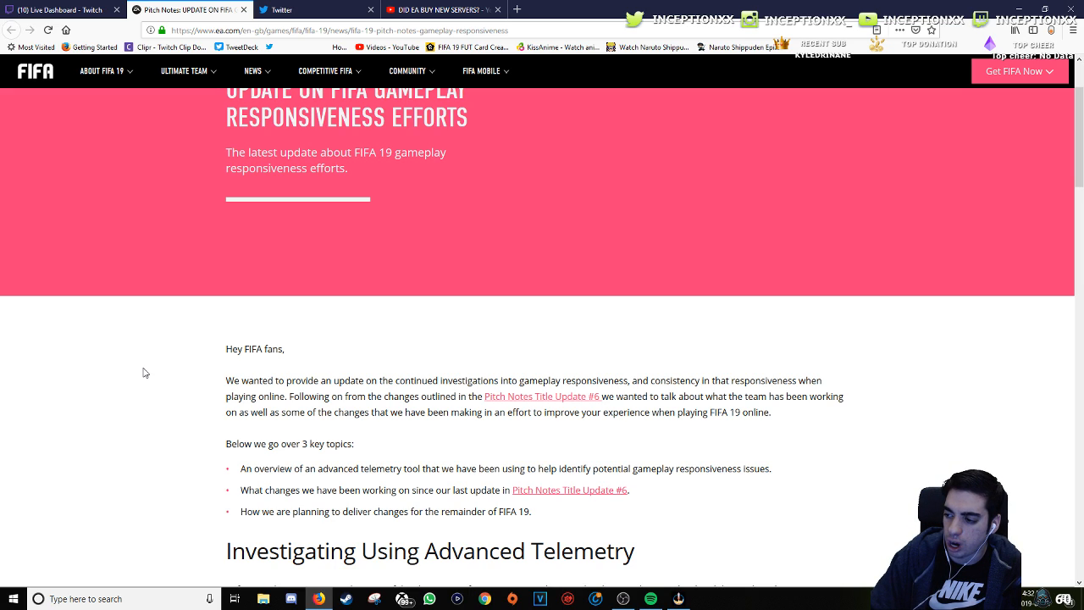
mouse_move(138, 376)
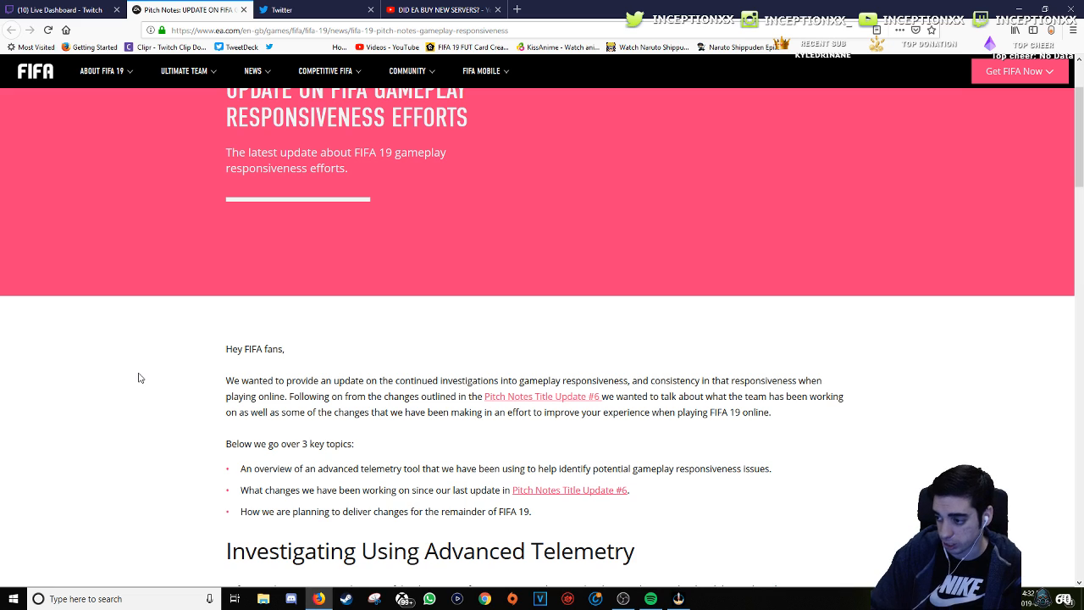
scroll(down, 3)
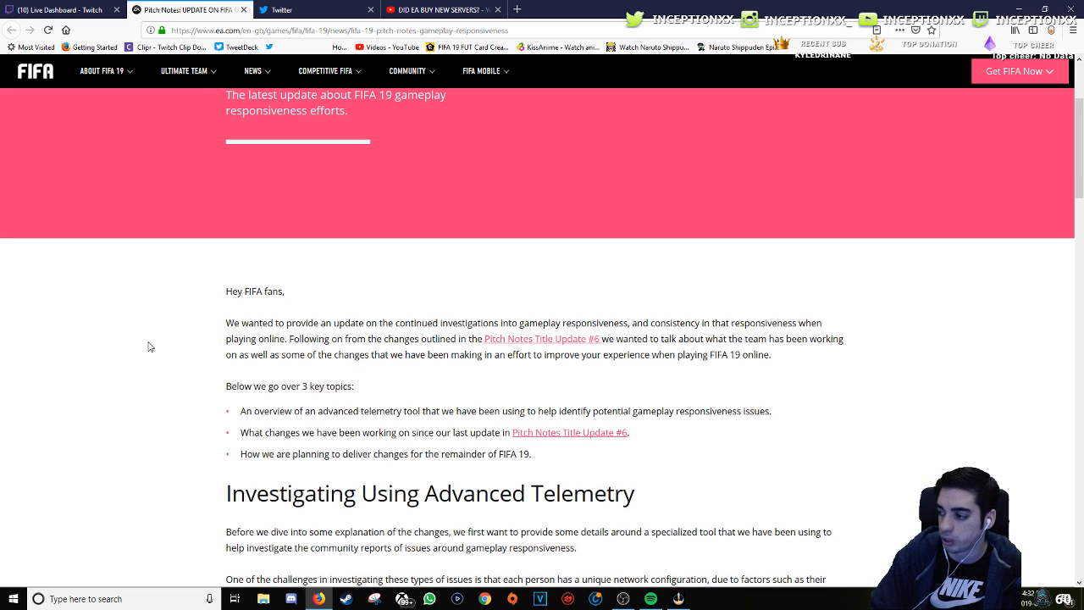
scroll(down, 3)
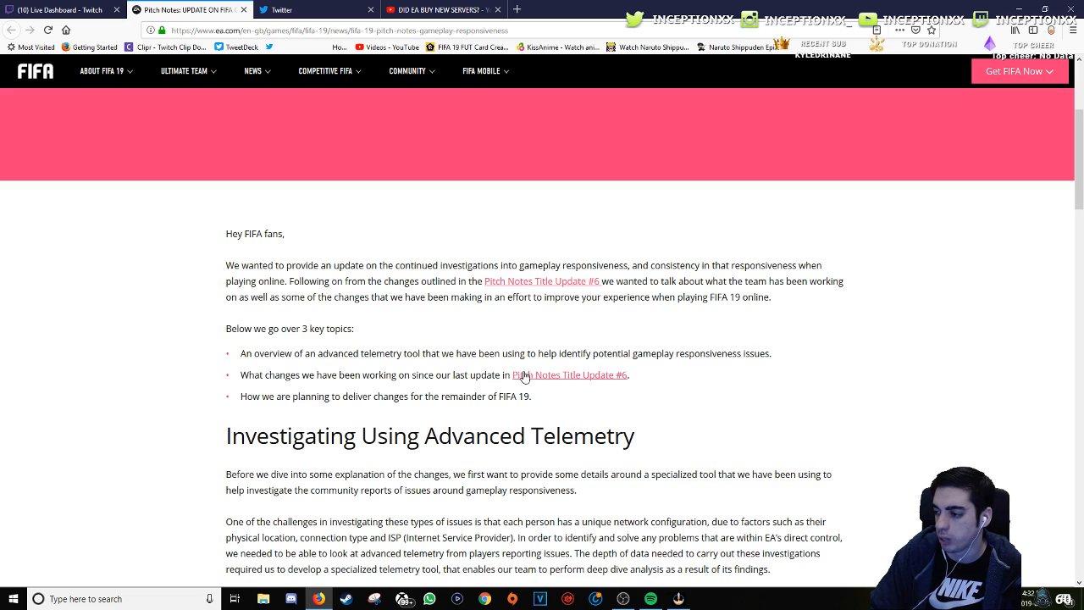
mouse_move(673, 373)
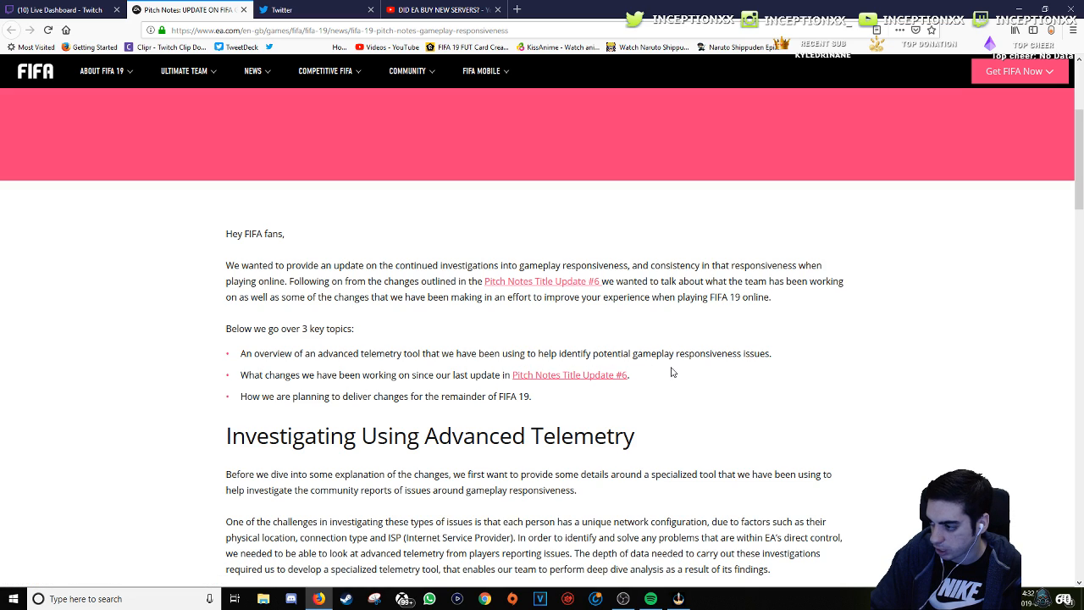
mouse_move(153, 379)
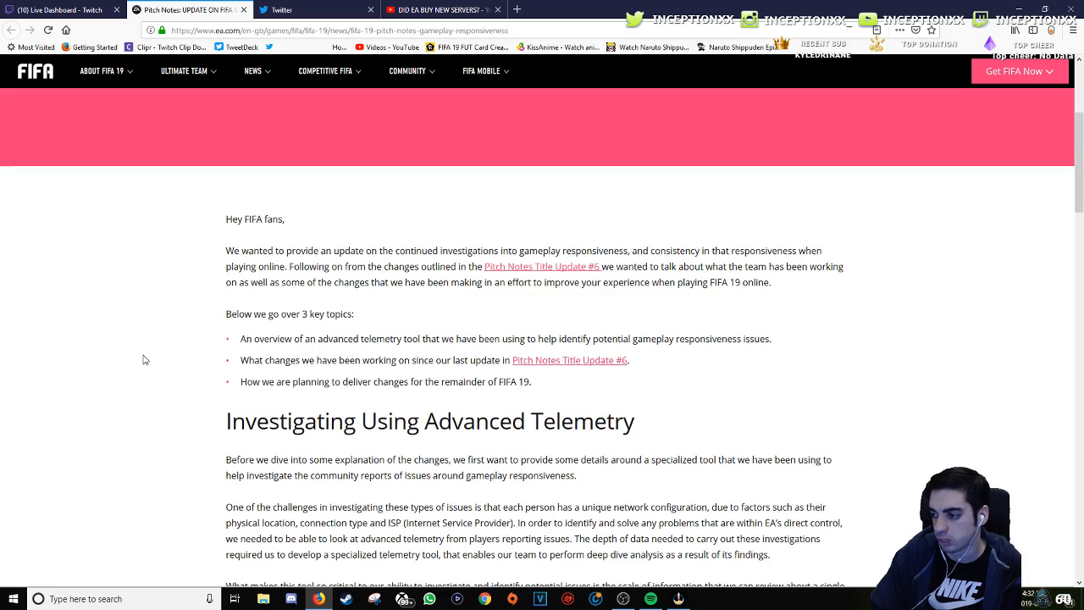
scroll(down, 3)
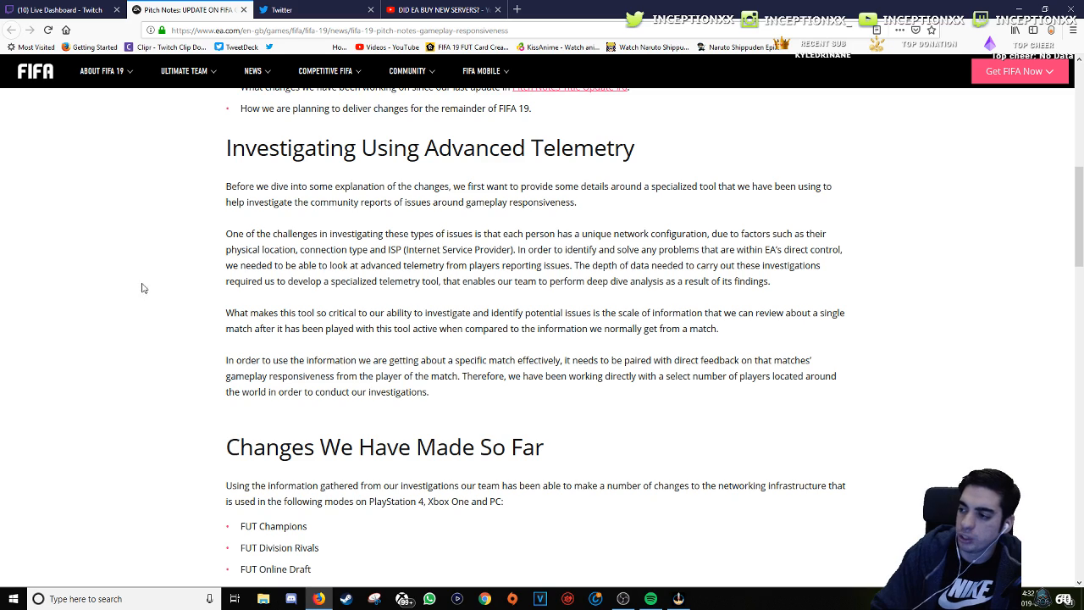
mouse_move(151, 234)
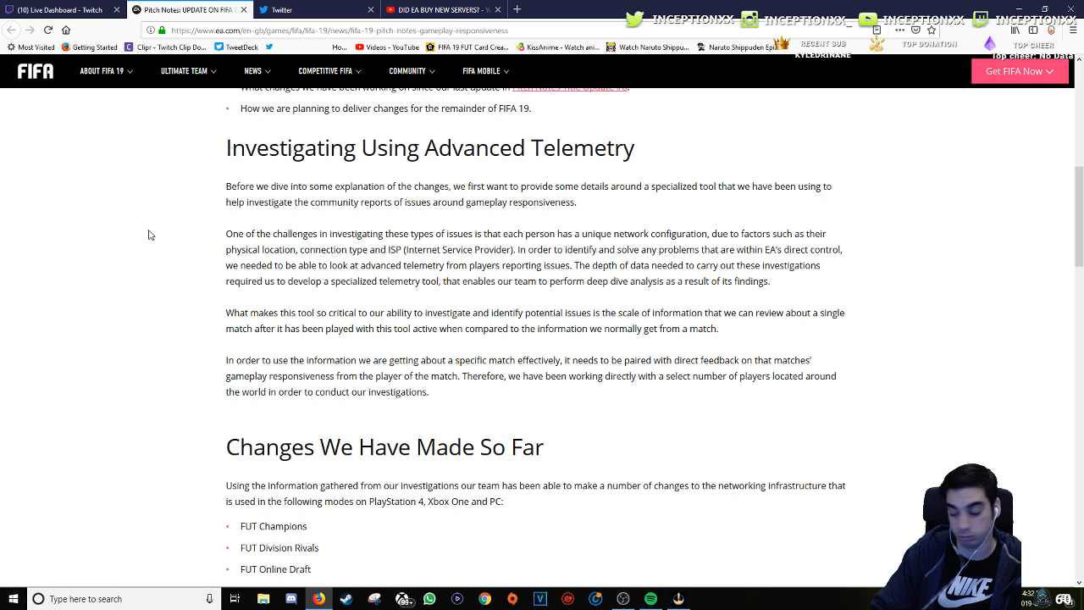
mouse_move(464, 221)
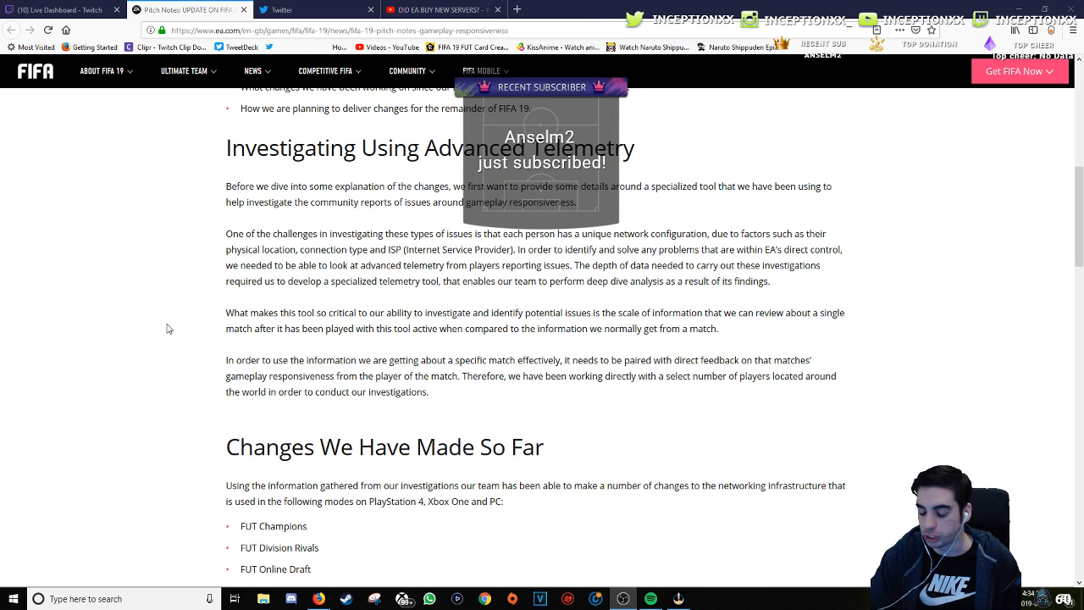
mouse_move(176, 325)
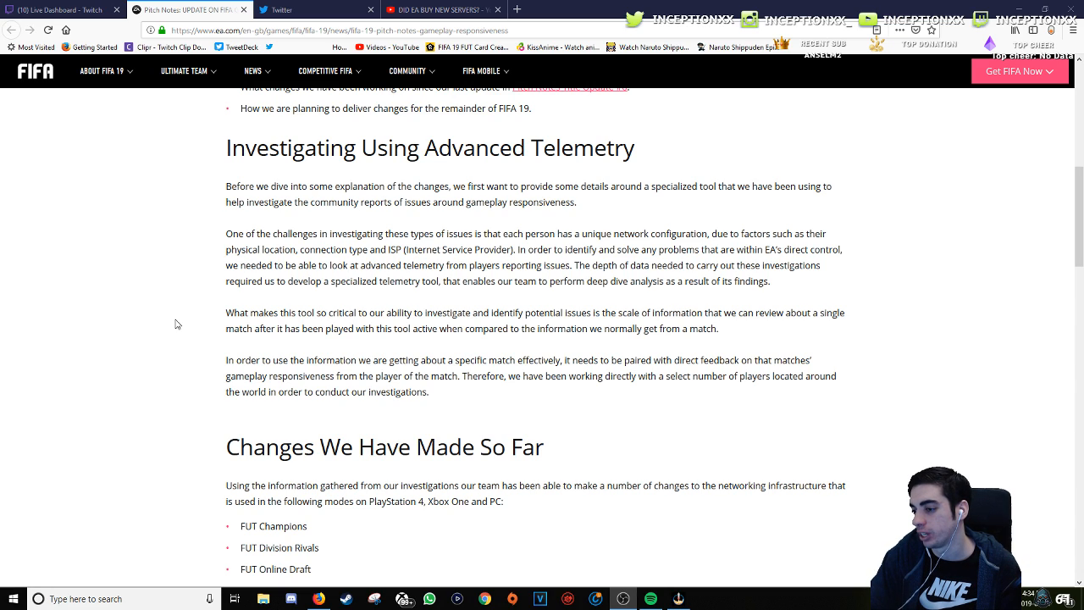
Step: Scroll down to the 'Changes We Have Made So Far' heading and its bullet lists
scroll(down, 3)
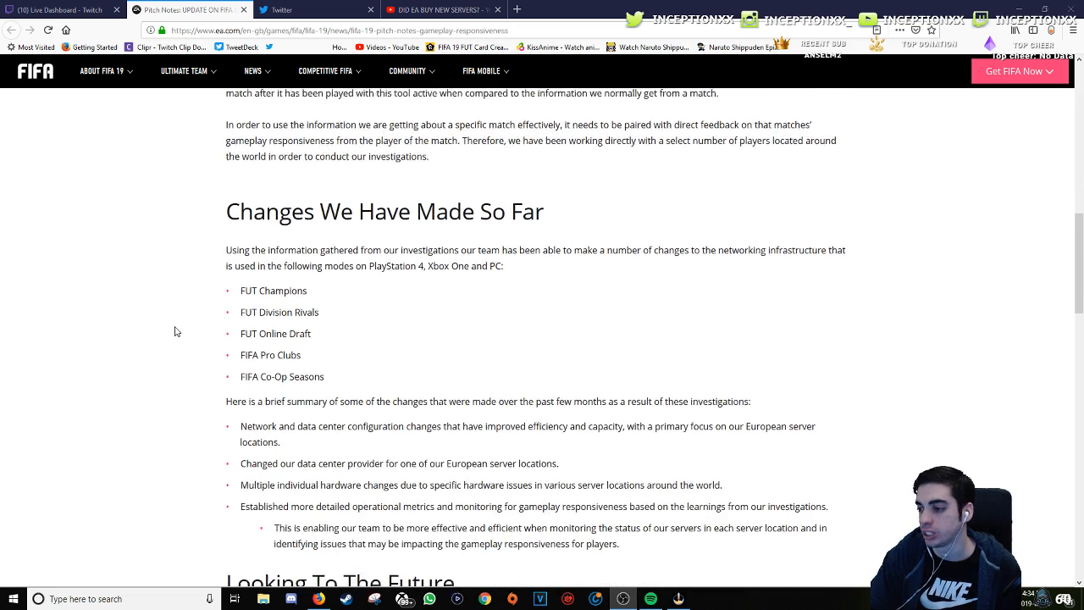
scroll(down, 3)
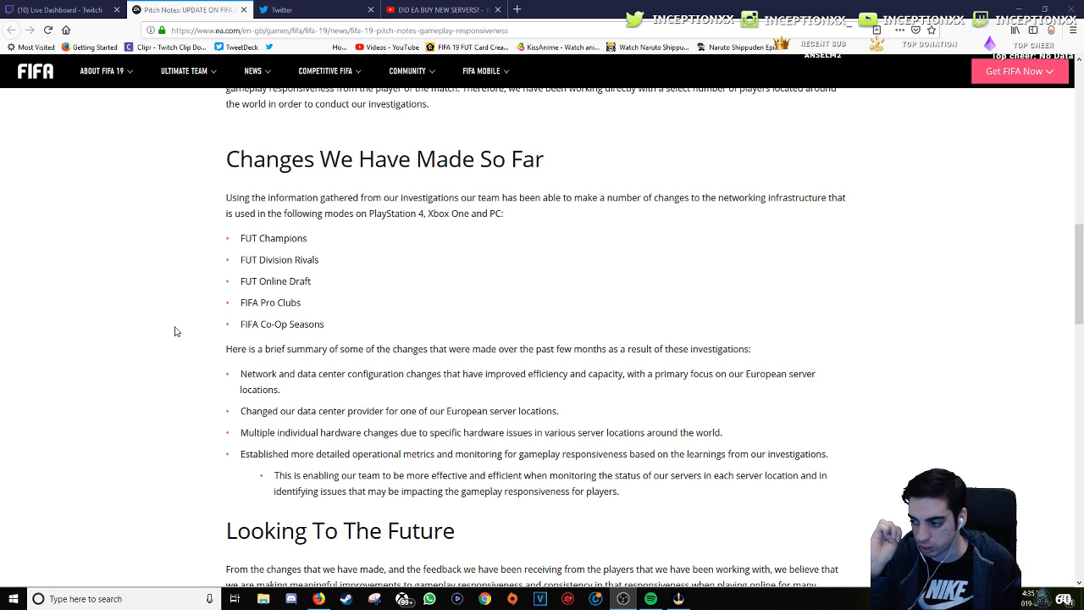
Step: Scroll past the changes list to the 'Looking To The Future' section
scroll(down, 3)
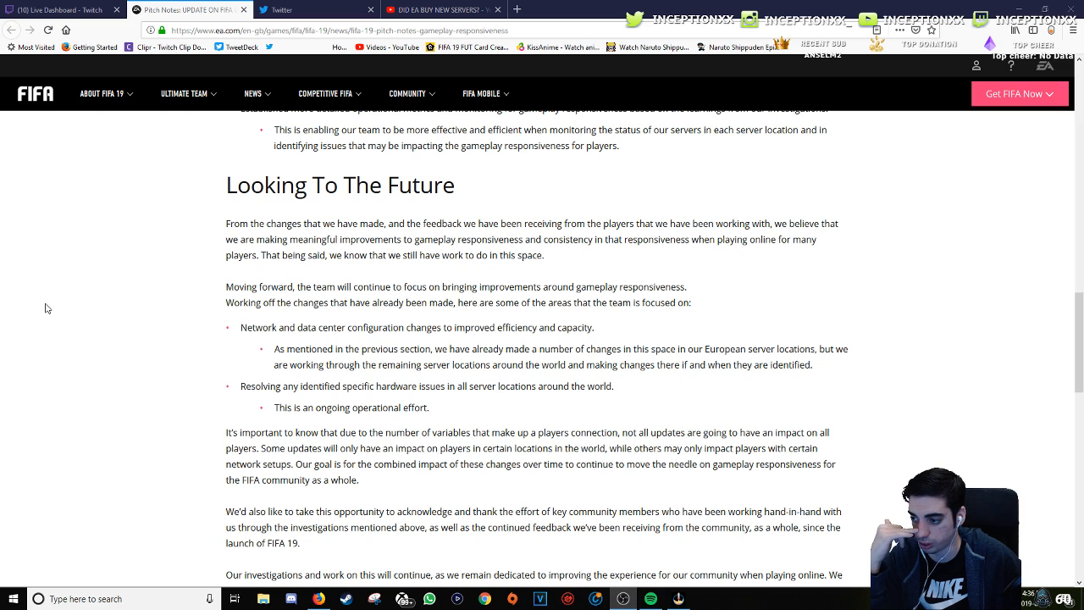
mouse_move(58, 336)
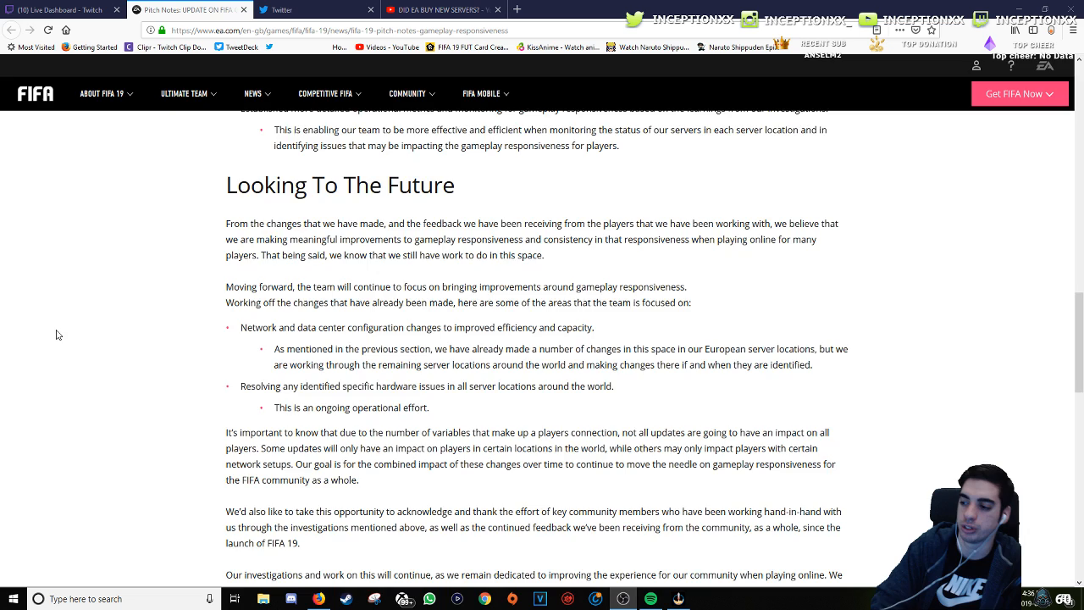
Step: Reach the FIFA Dev Team sign-off, glance at the Twitch chat dashboard, then return to the article
scroll(down, 3)
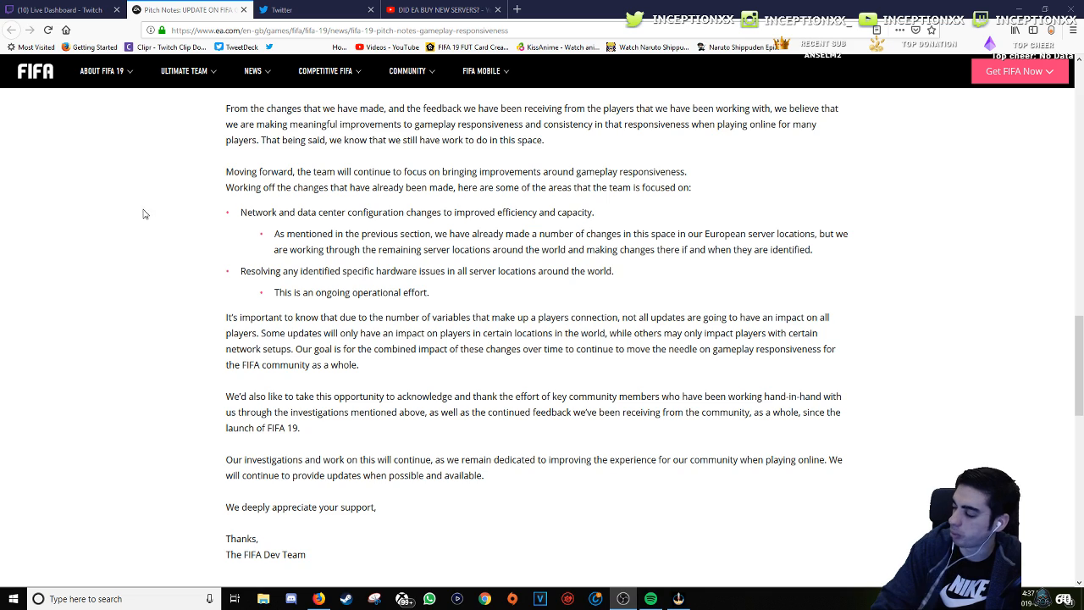
click(59, 10)
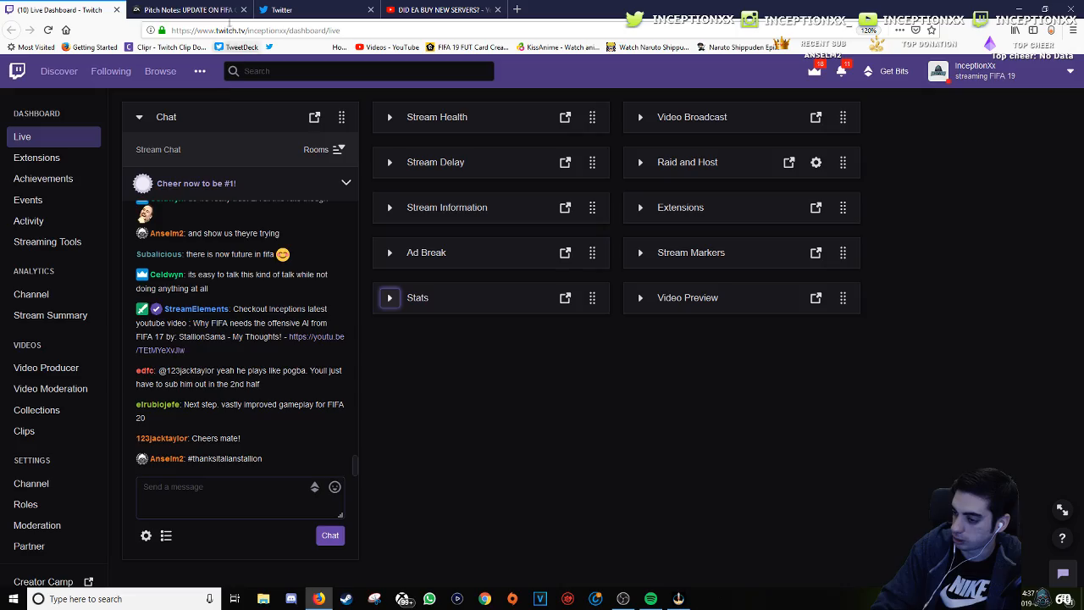
click(186, 10)
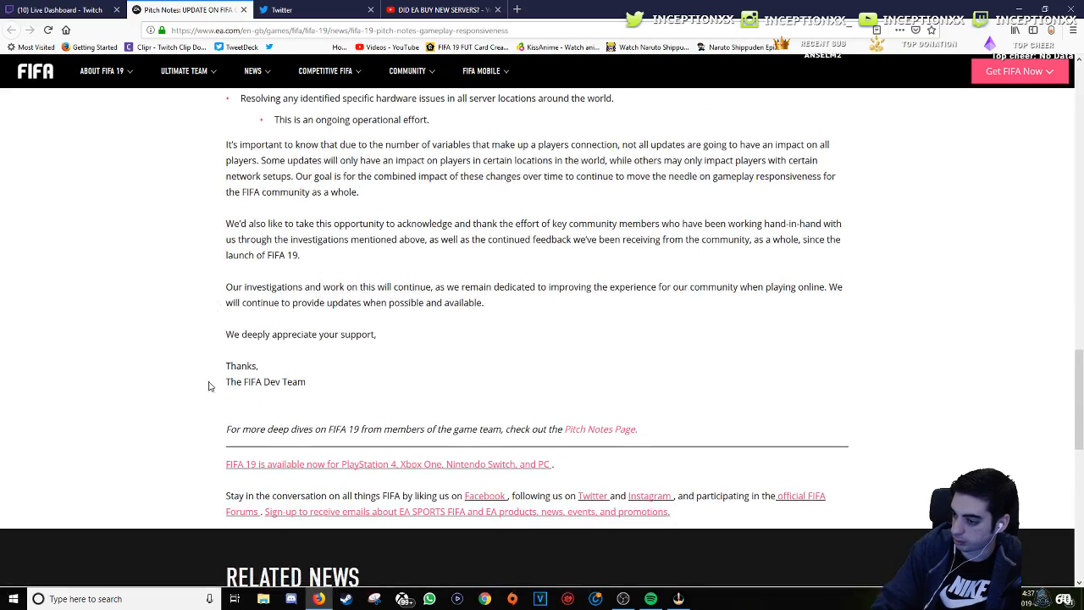
Step: Return to the article's top, then read down to the Advanced Telemetry and changes sections
scroll(up, 3)
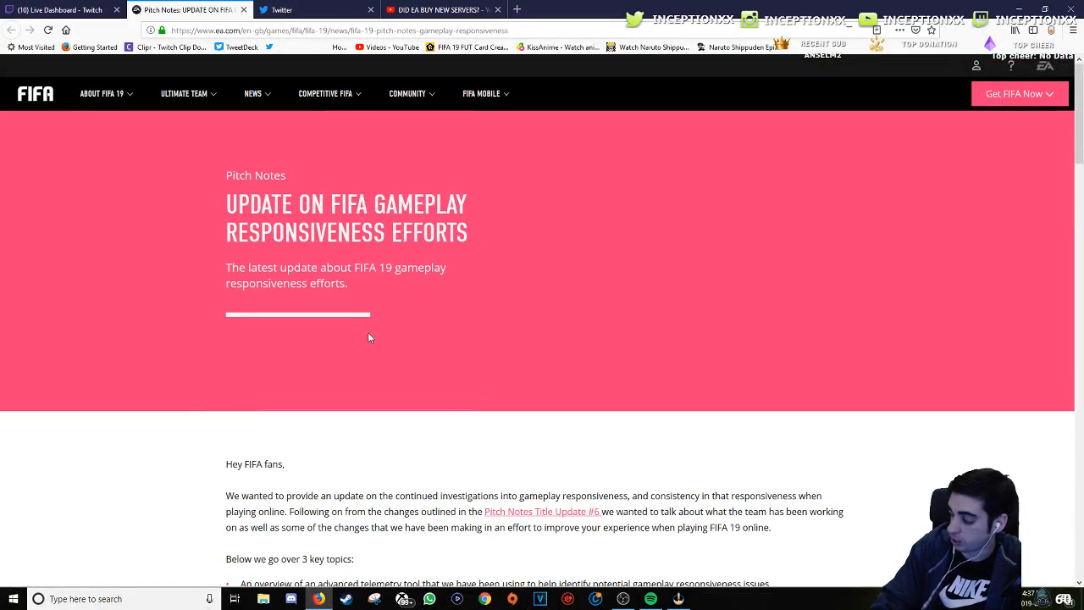
mouse_move(393, 390)
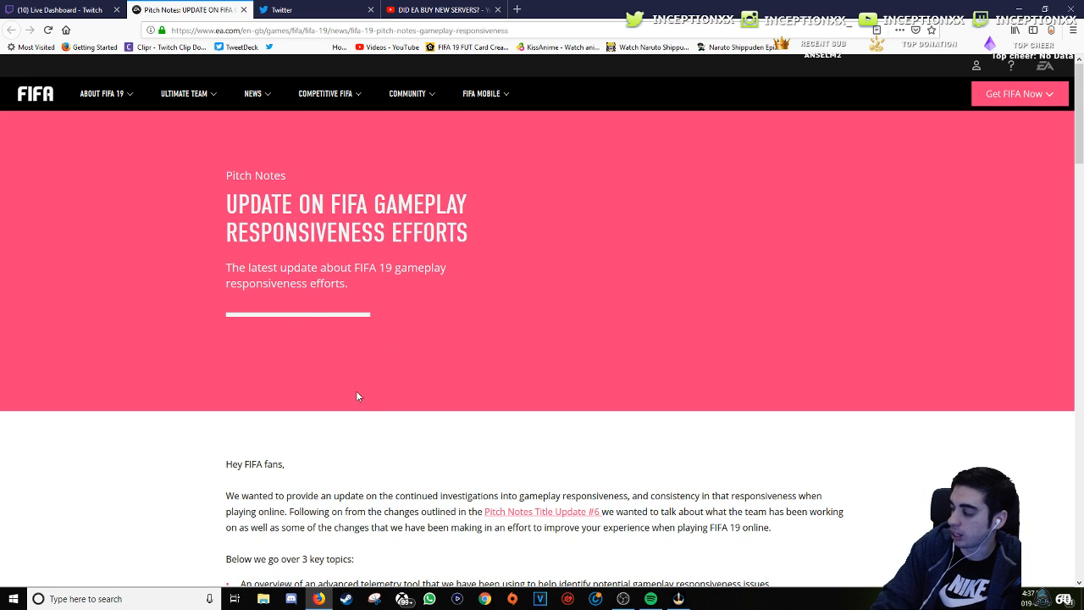
mouse_move(224, 444)
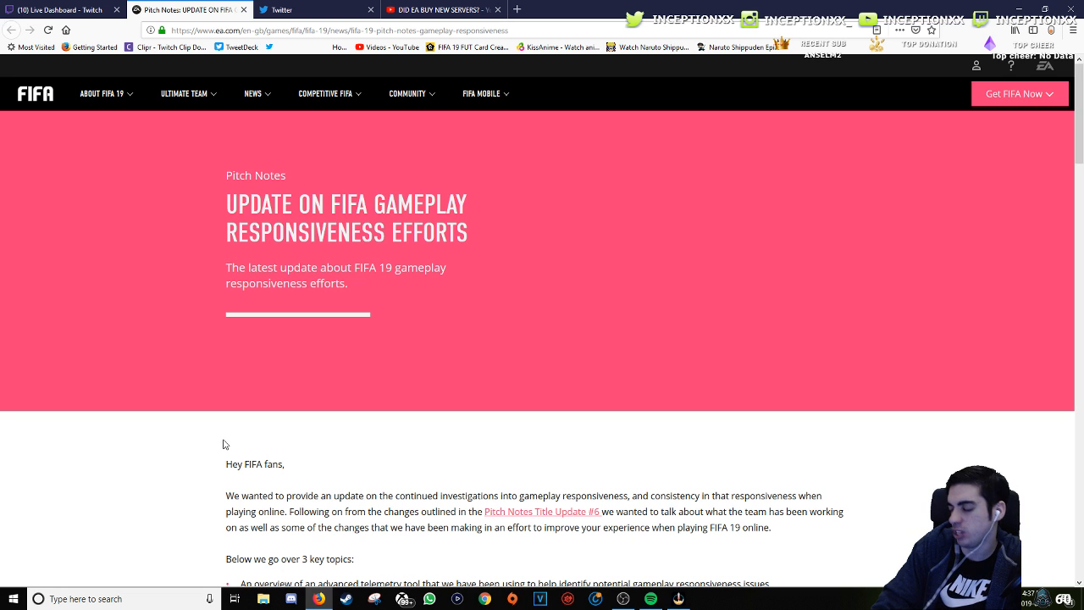
scroll(down, 3)
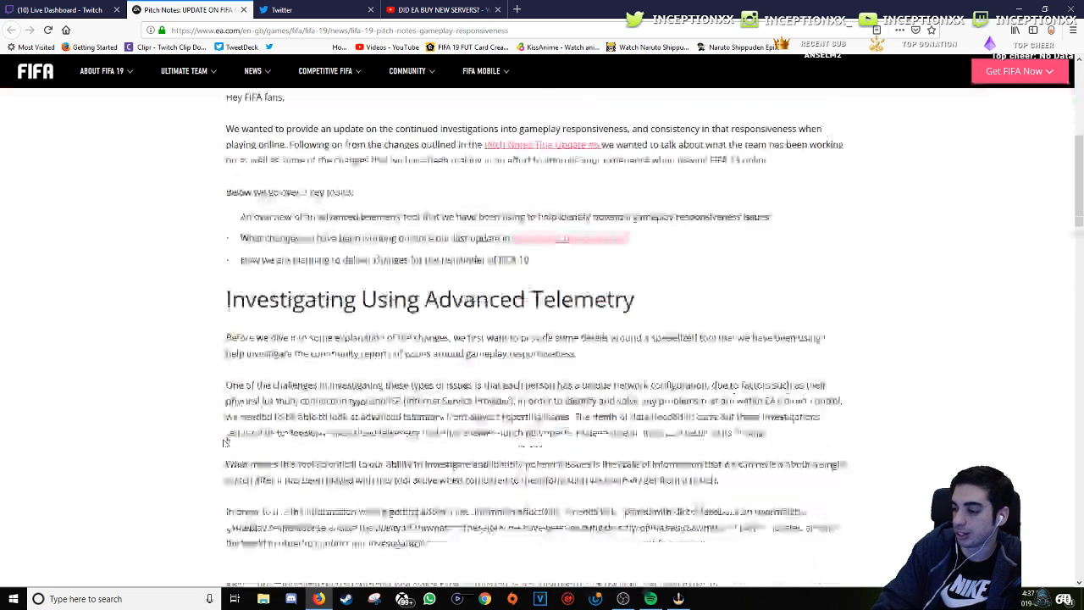
scroll(down, 3)
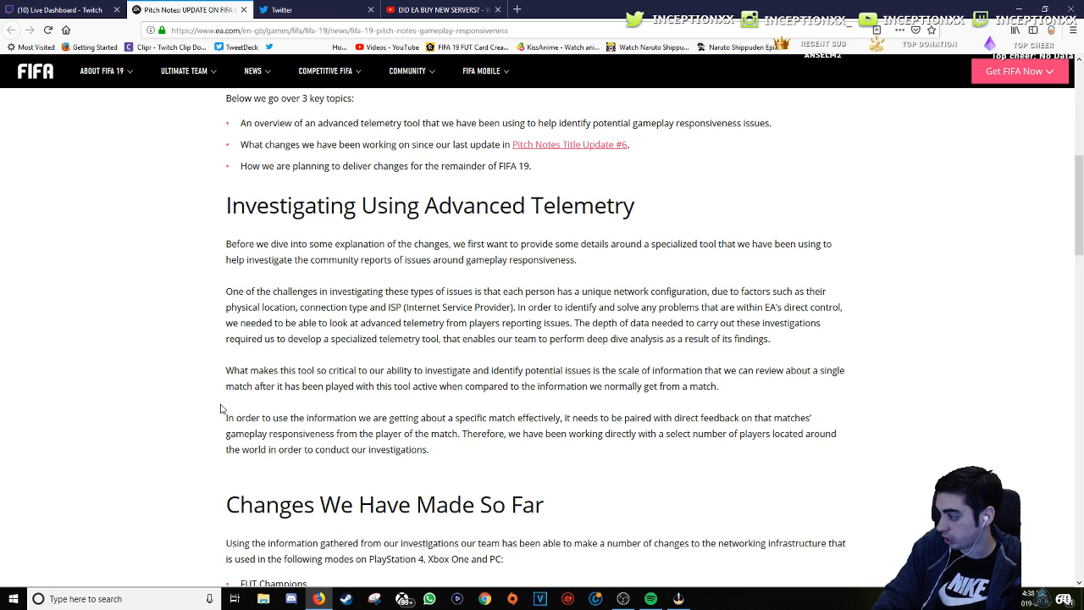
mouse_move(176, 406)
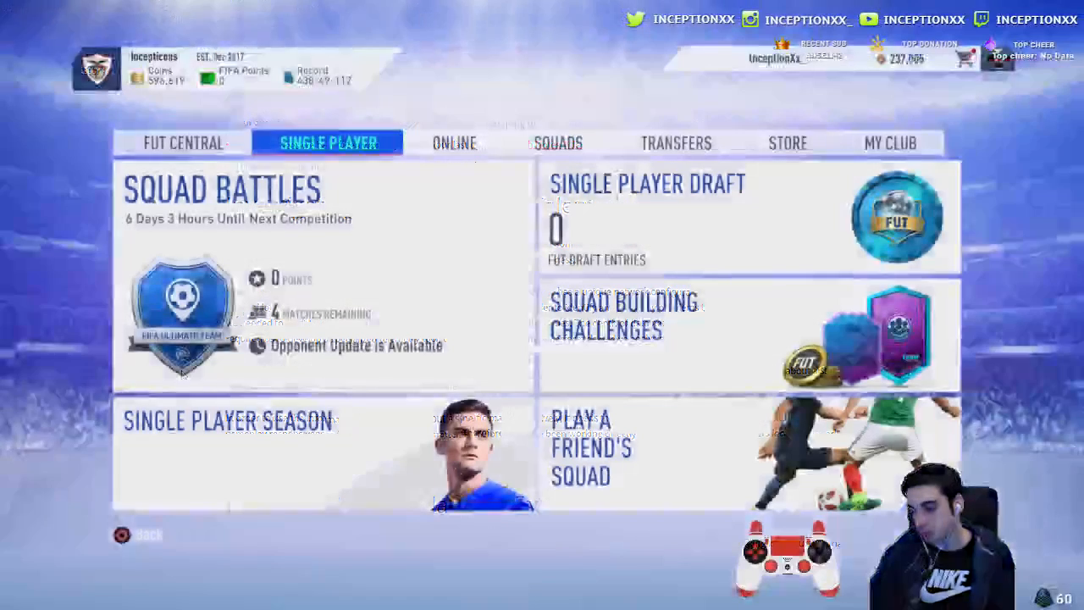
Step: Open the Daily Objectives list showing none of four completed
click(183, 142)
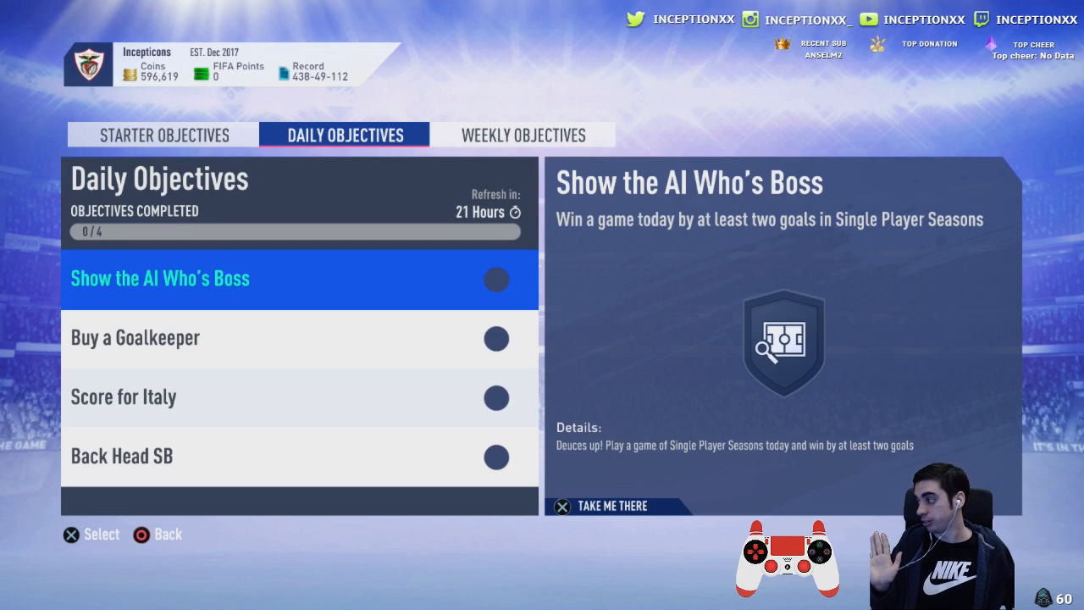
Step: Switch to Weekly Objectives and view the Germany objective at 0/9
click(522, 135)
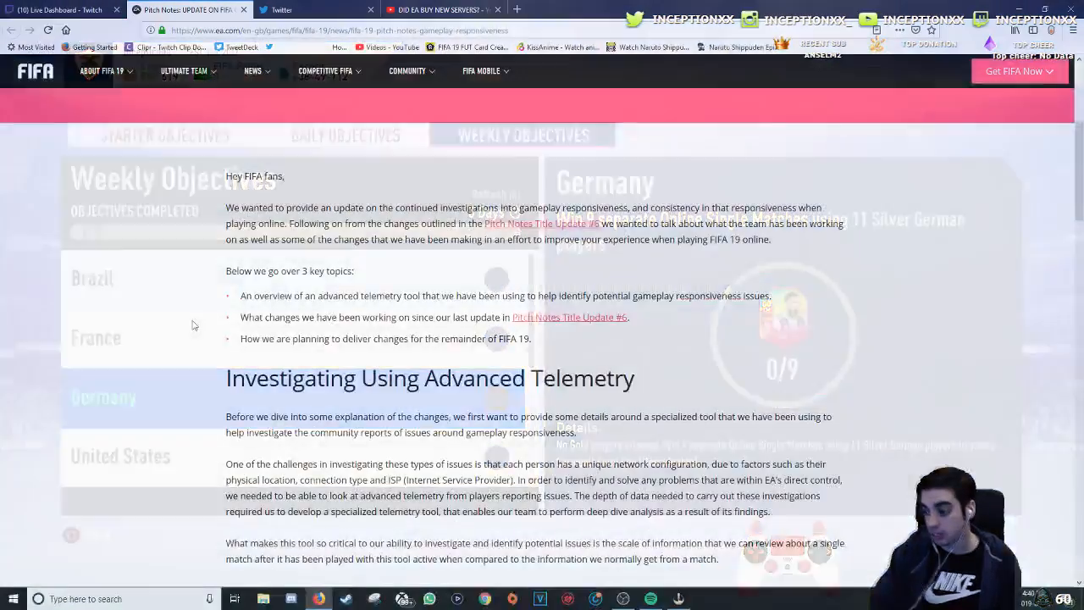
Step: Check the France objective at 0/8 silver-player online wins, then return to the Pitch Notes article
scroll(down, 3)
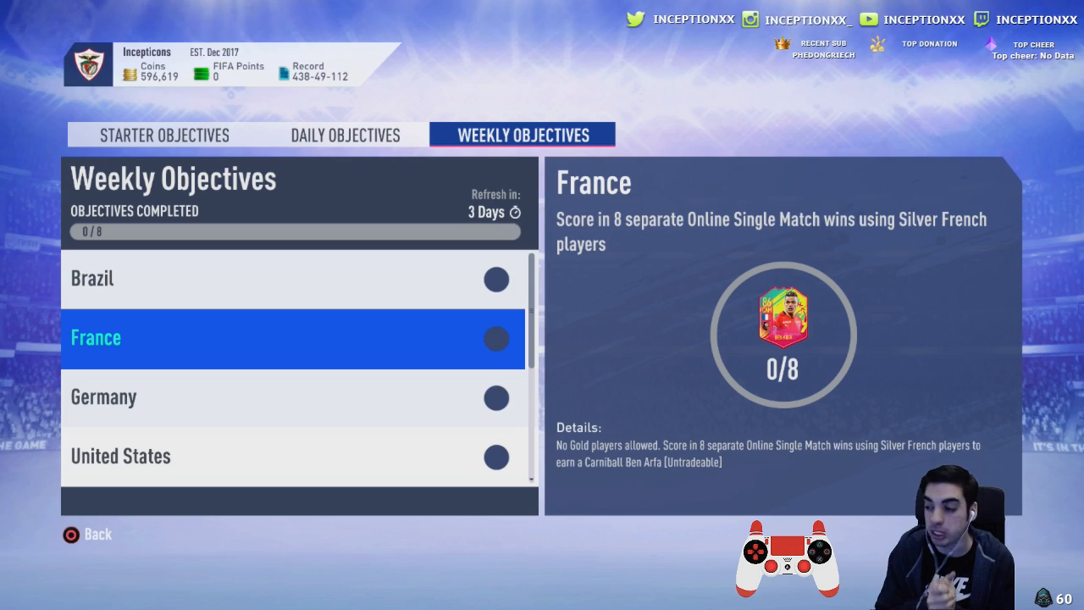
click(189, 10)
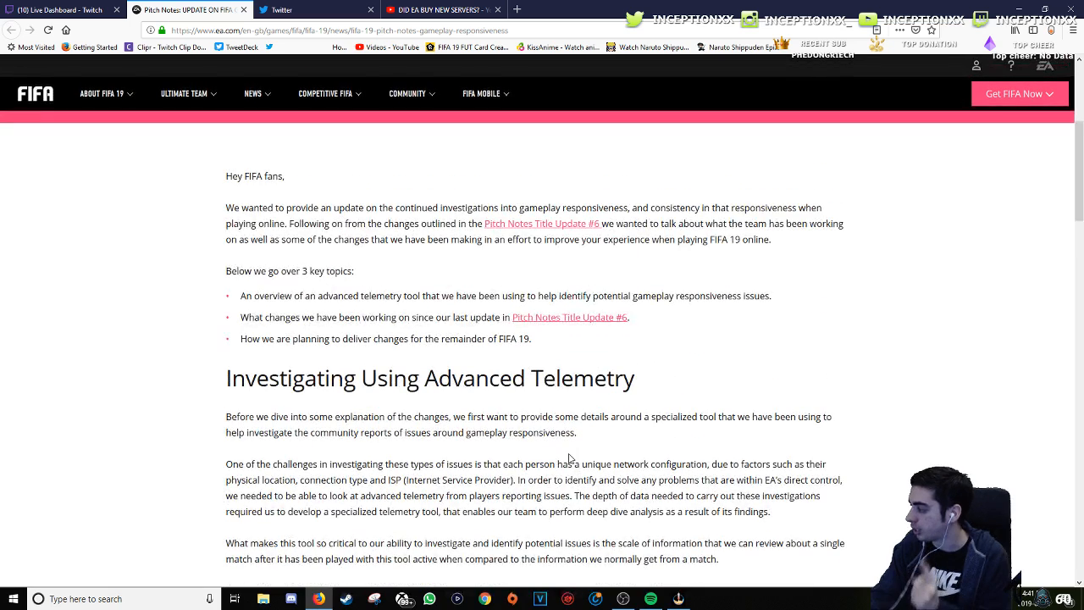
Step: Scroll the article back to its top, then down again to 'Changes We Have Made So Far'
scroll(up, 3)
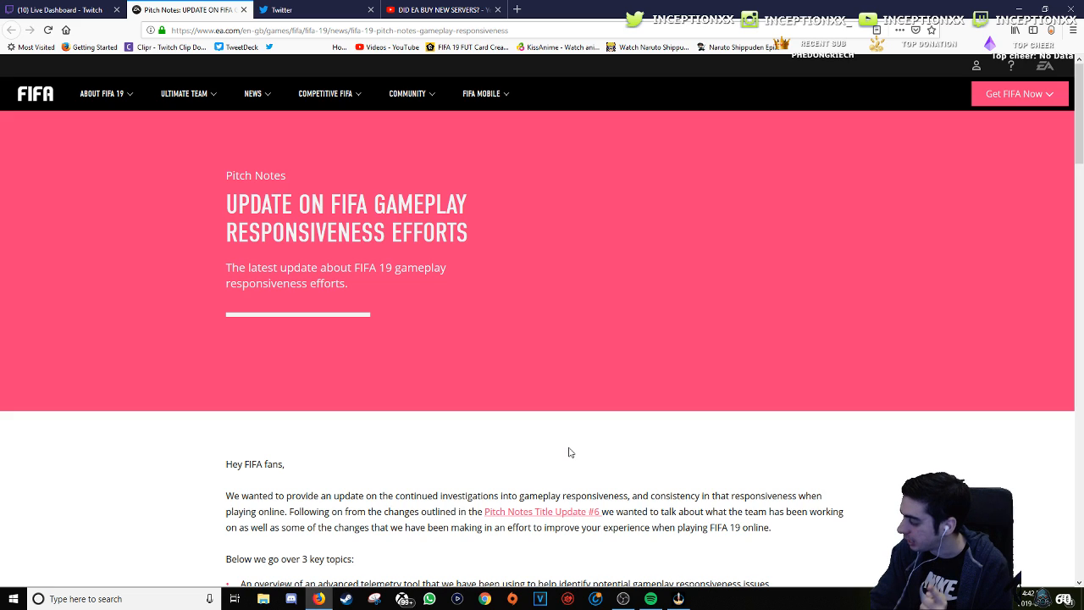
mouse_move(532, 449)
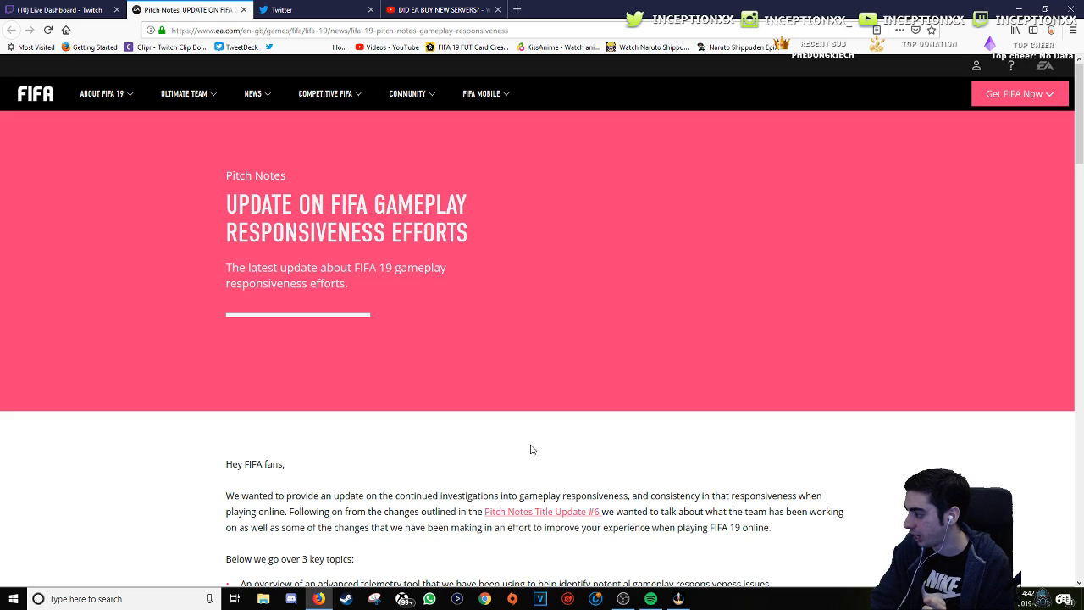
mouse_move(180, 440)
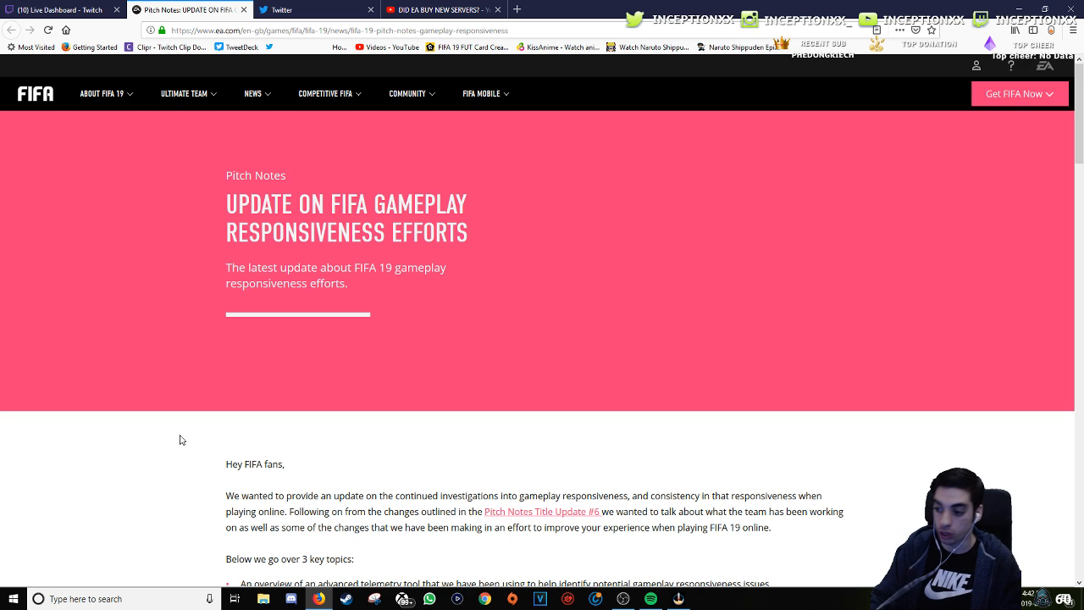
scroll(down, 3)
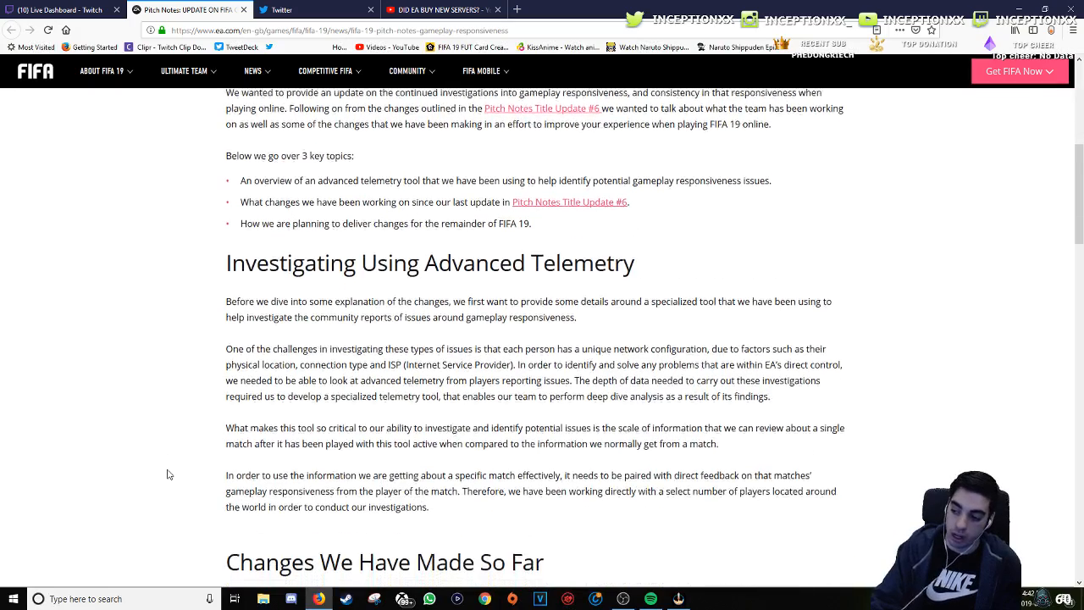
scroll(down, 3)
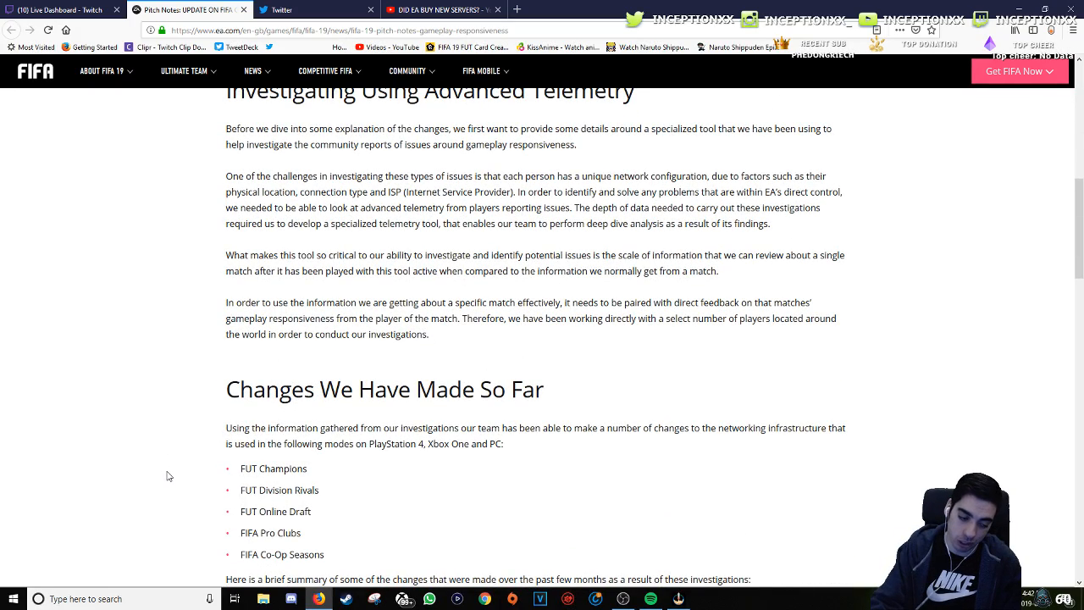
mouse_move(358, 515)
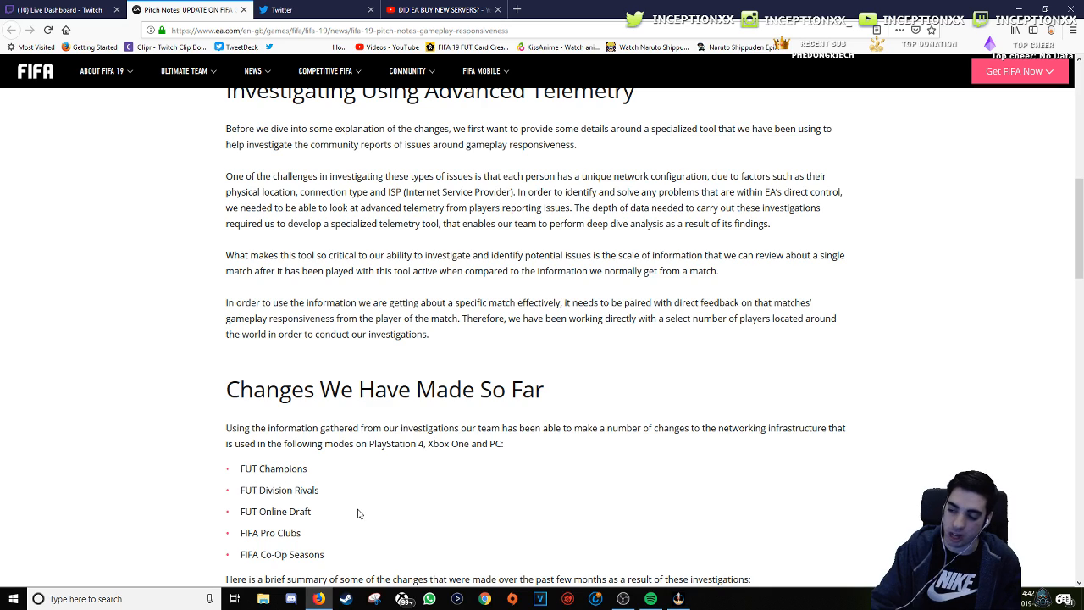